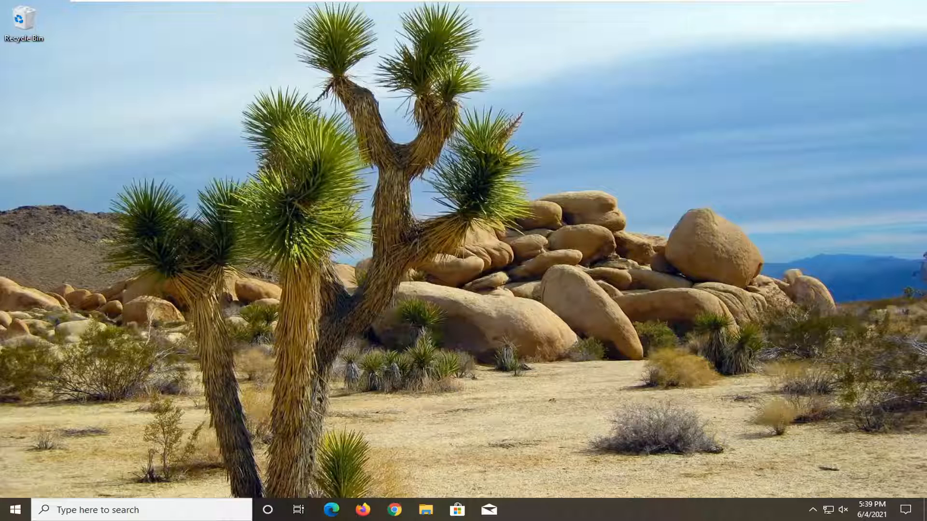
Search Start for "group policy" and launch the Edit group policy result
click(17, 511)
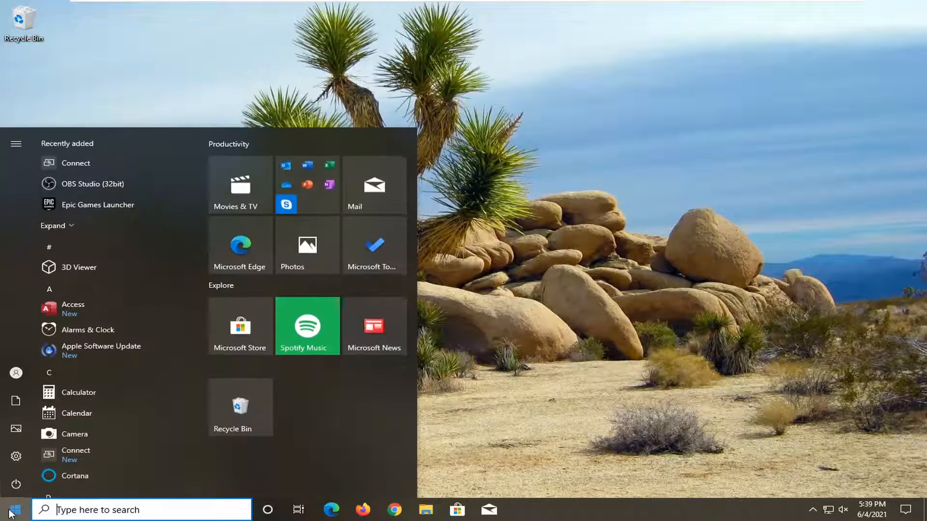
text(group policy)
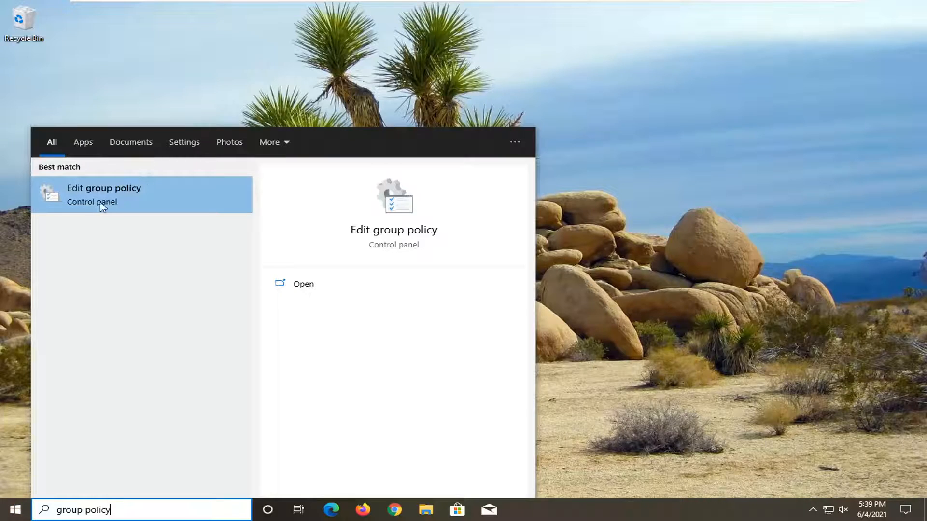
click(103, 187)
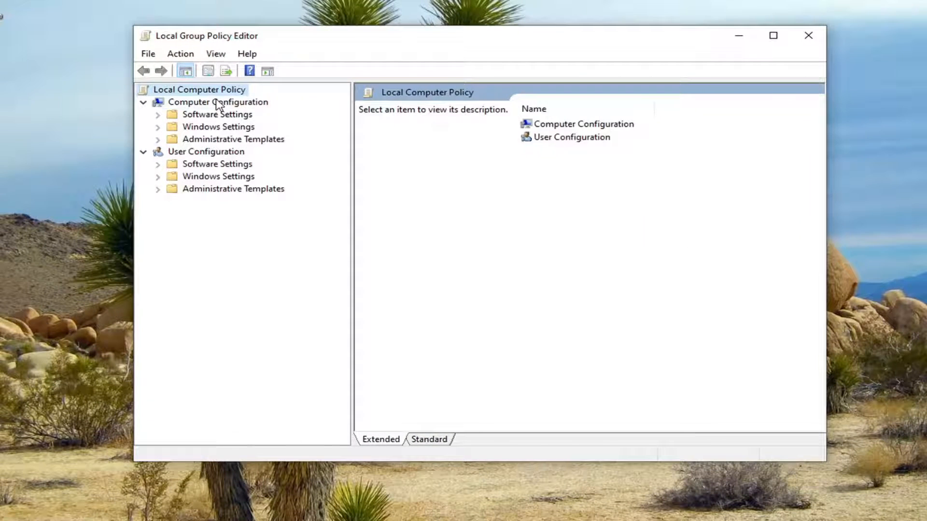
Browse Administrative Templates > Windows Components > Search to list its policy settings
click(233, 139)
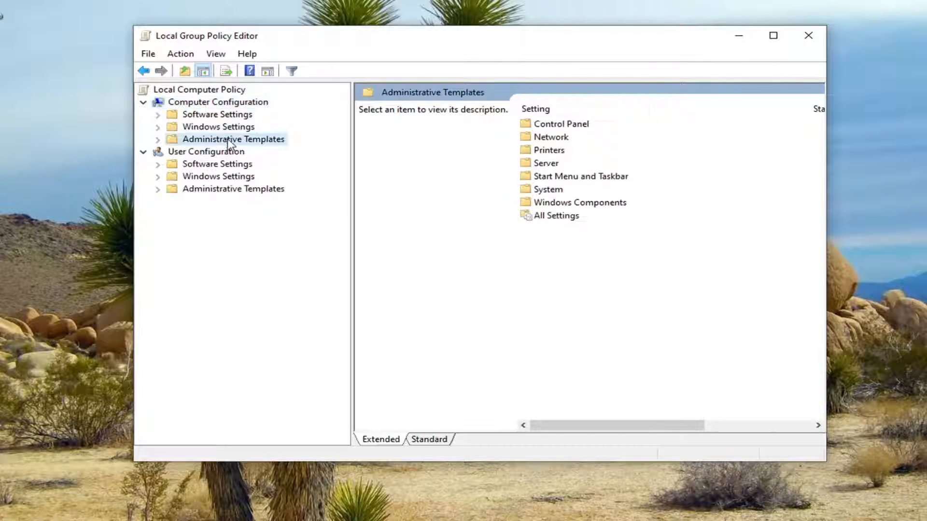
click(157, 139)
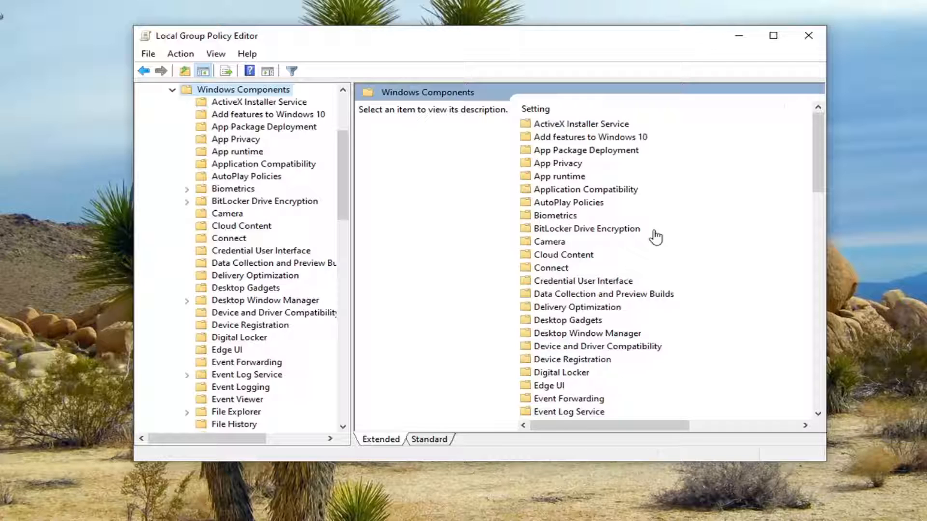
scroll(down, 3)
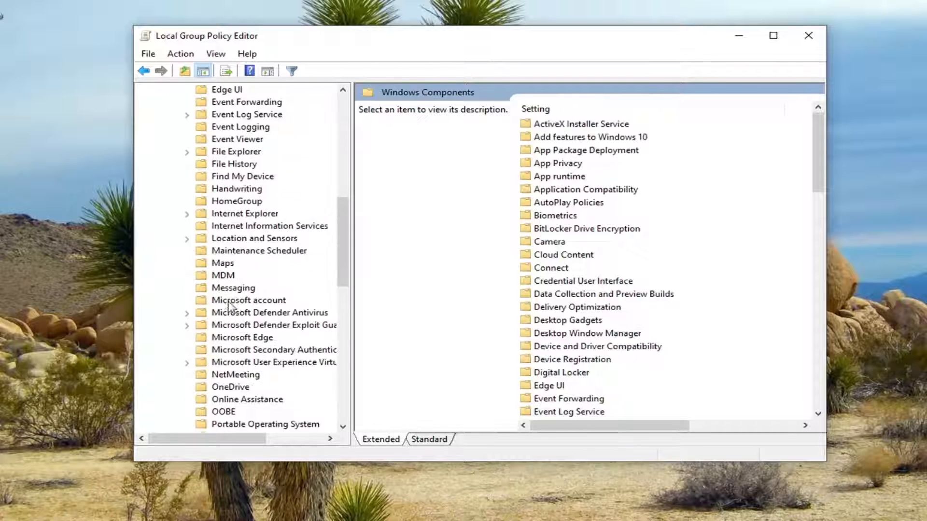
click(224, 375)
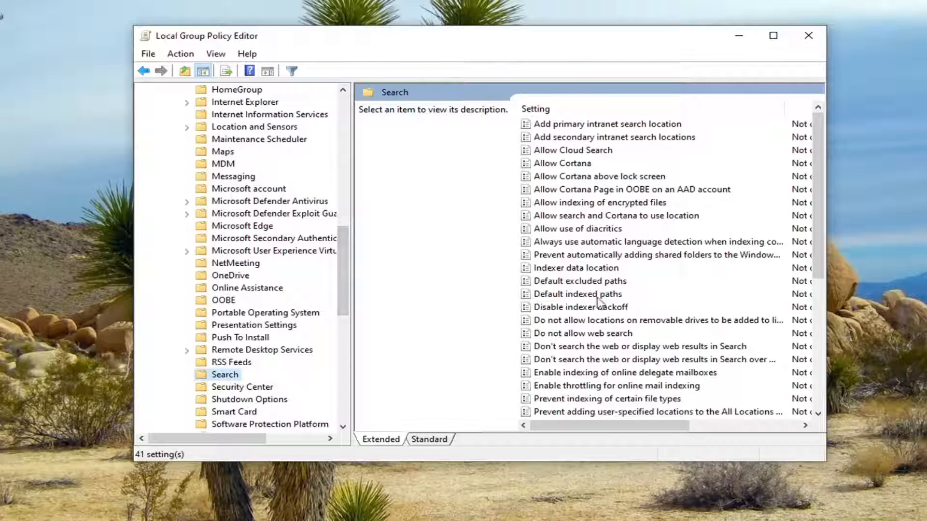
mouse_move(608, 262)
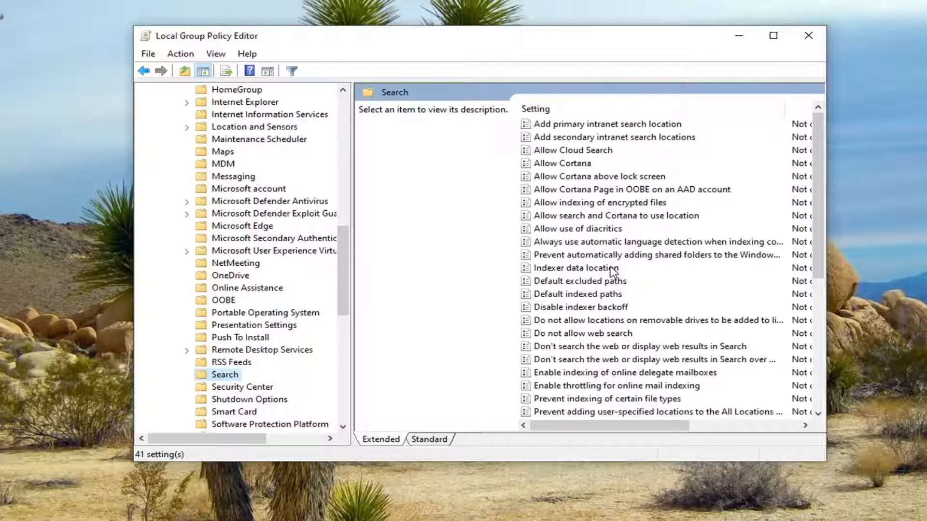
mouse_move(610, 261)
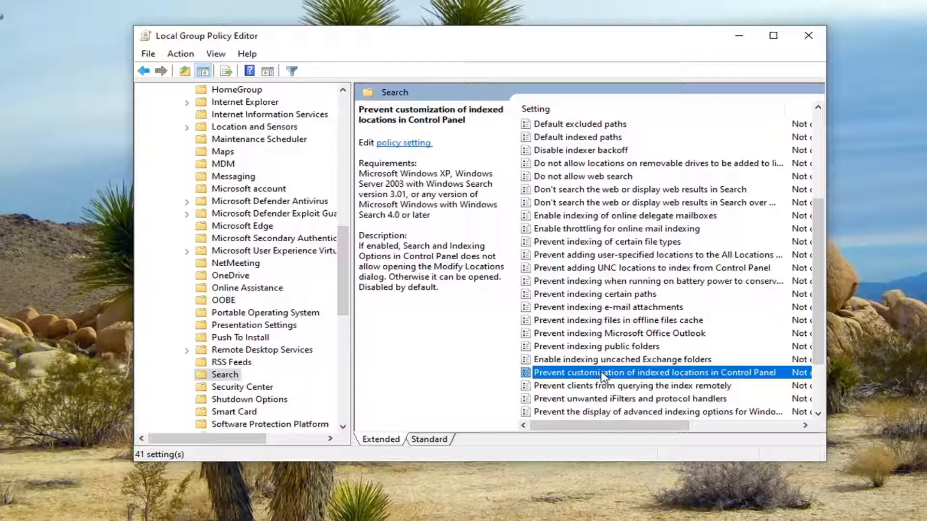
Open 'Prevent customization of indexed locations in Control Panel' and choose Enabled
double_click(604, 372)
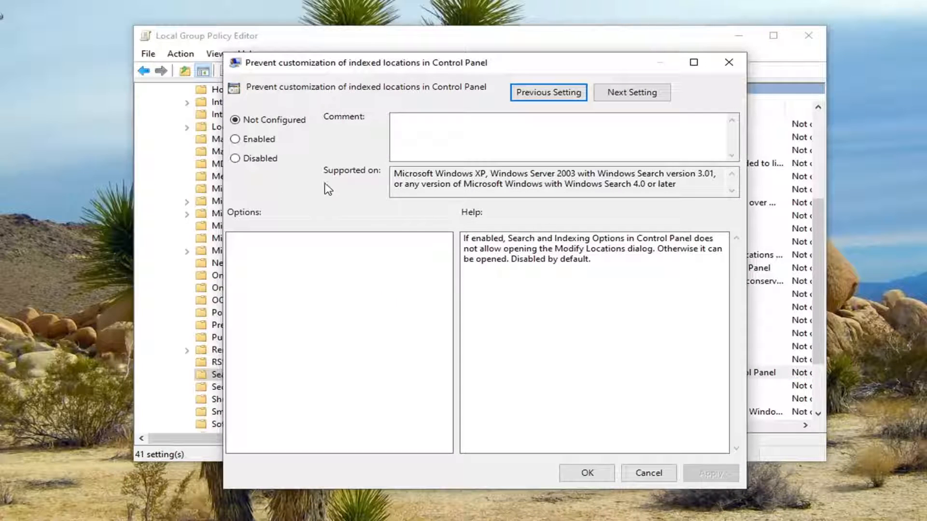
click(235, 139)
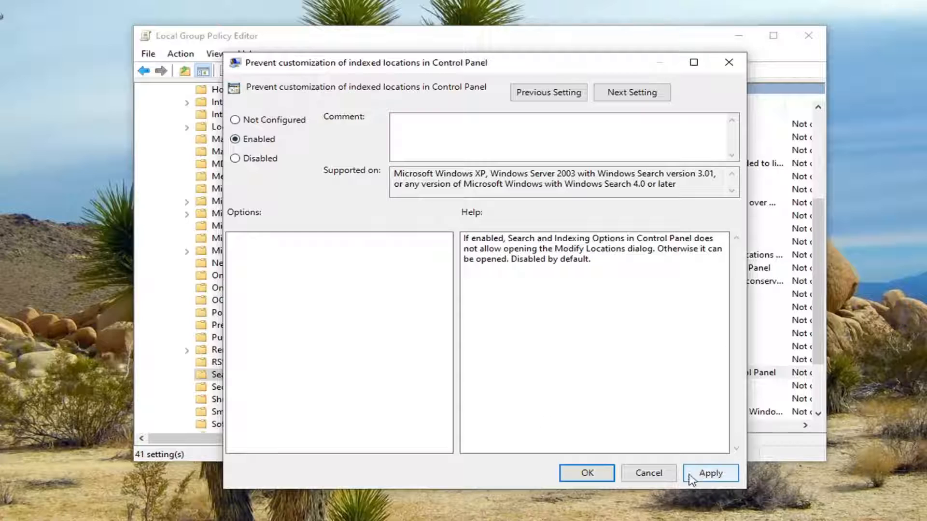